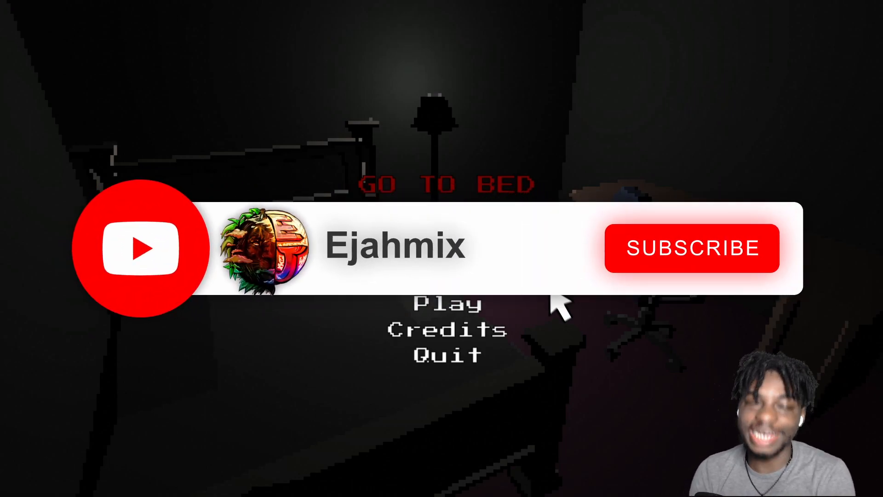
- Start a new game of Go To Bed from the Play button
left_click(692, 248)
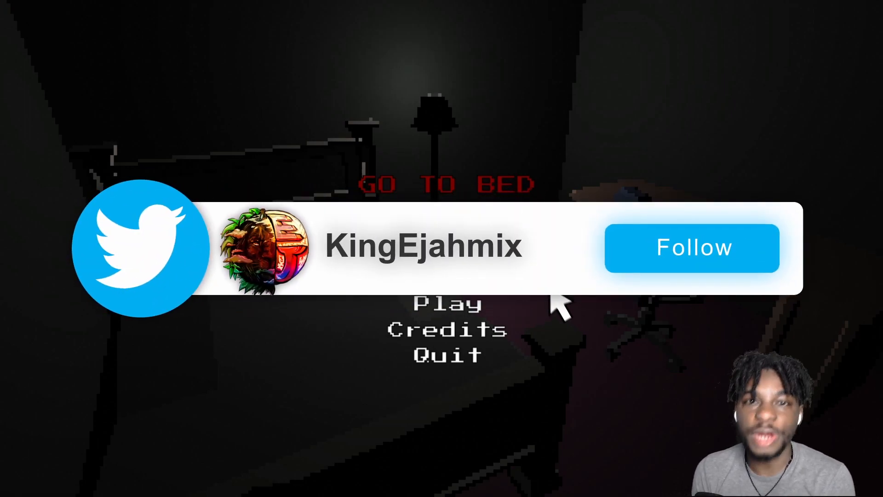
left_click(691, 248)
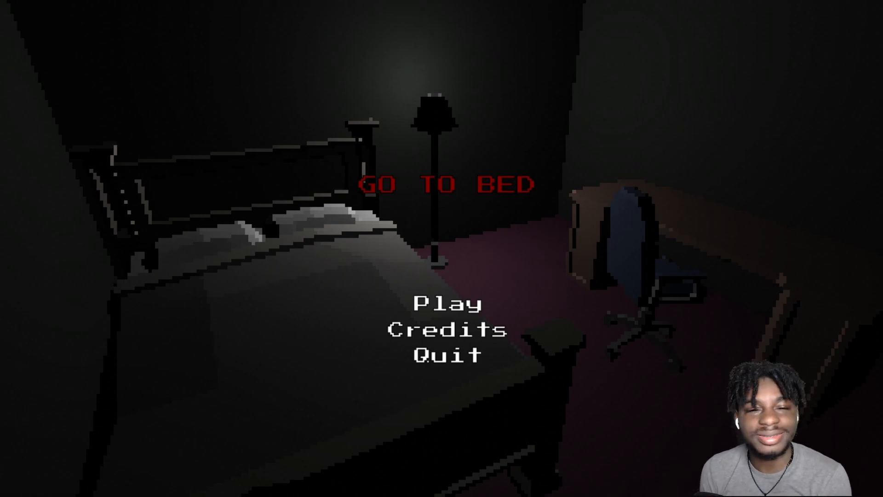
left_click(446, 304)
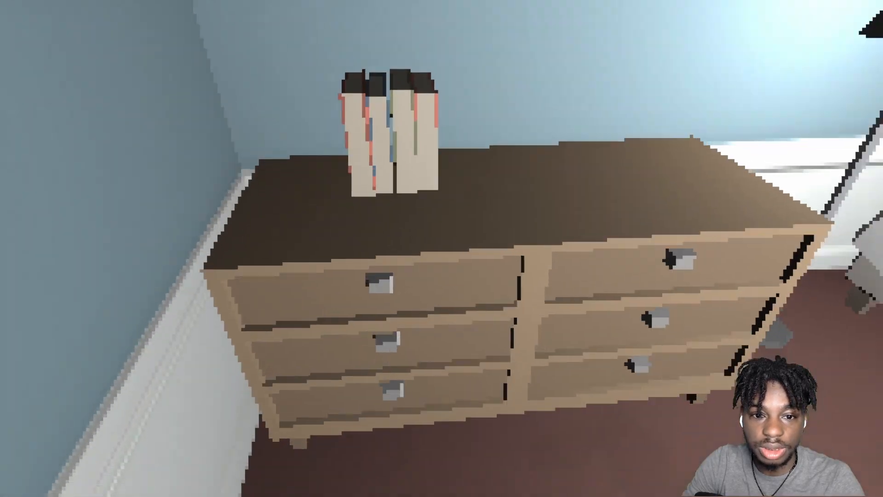
mouse_move(442, 249)
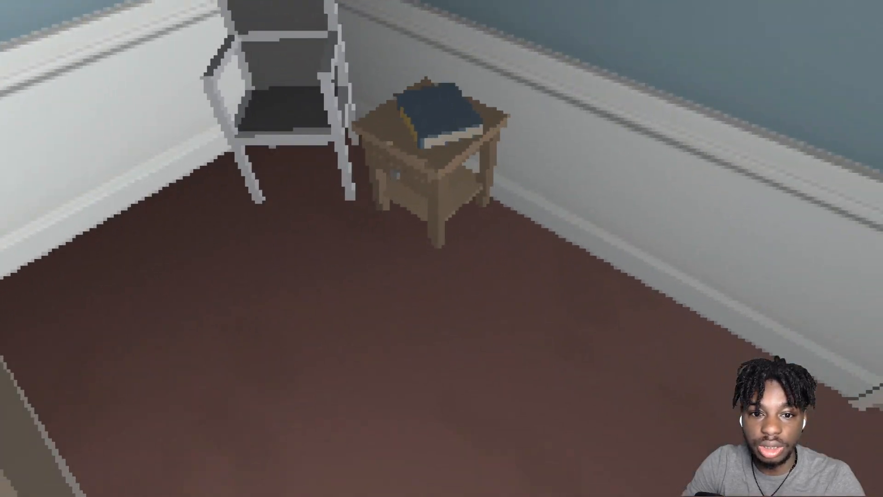
mouse_move(441, 248)
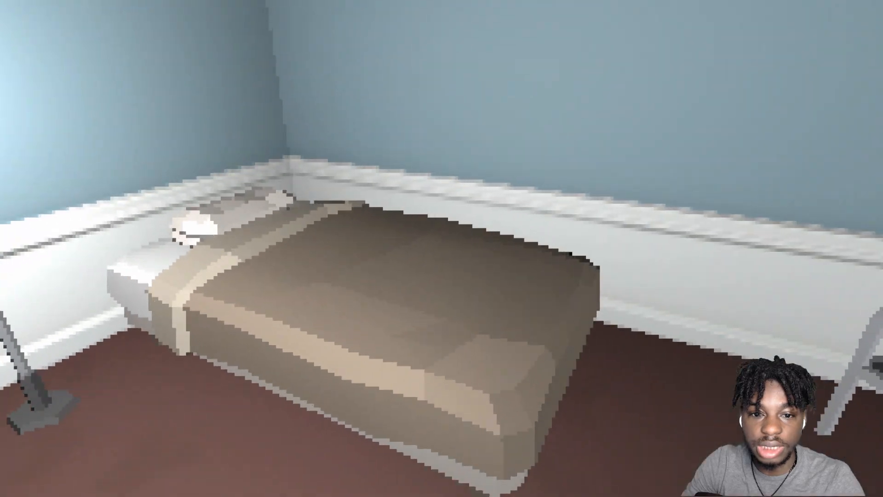
mouse_move(441, 248)
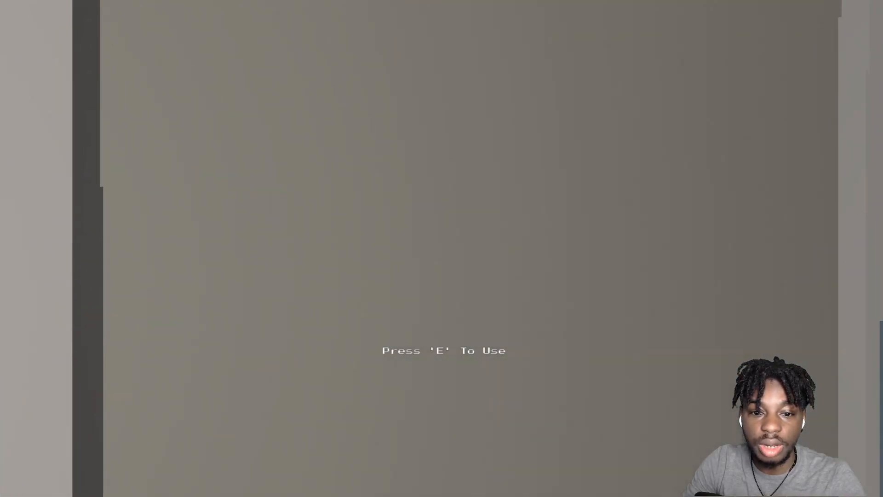
- Walk through the living area, shut the open window, and return to the bedroom door
key("e")
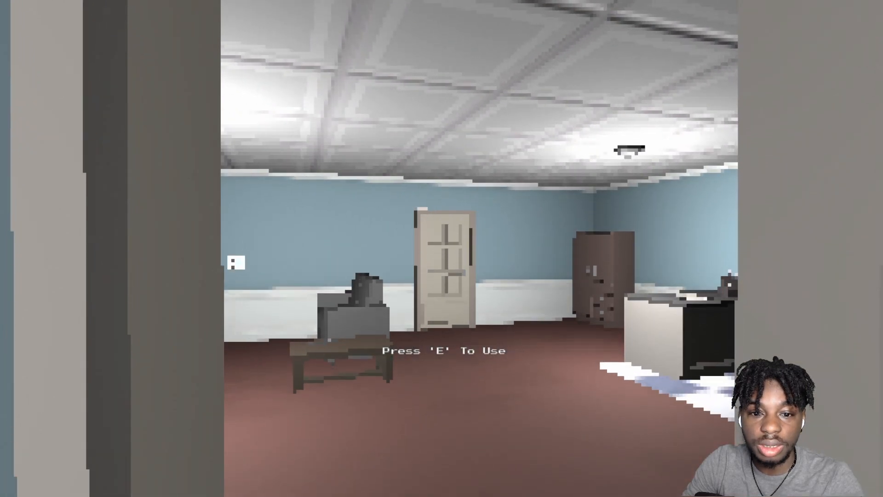
key("e")
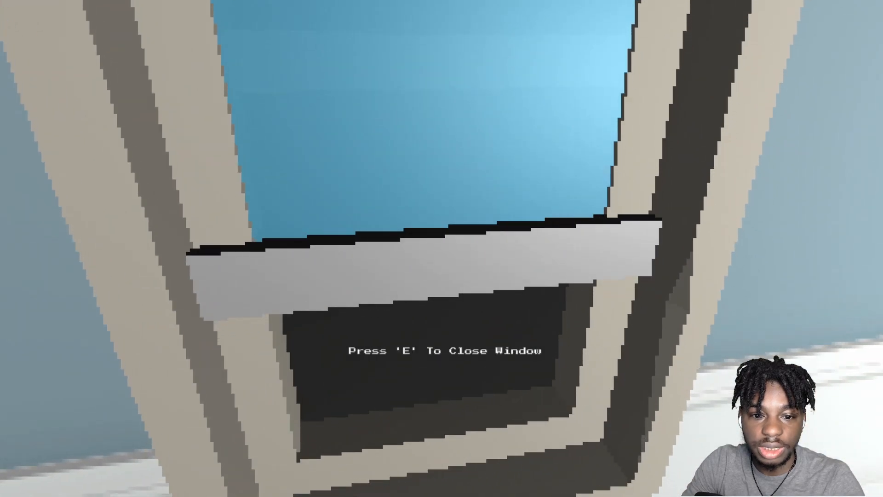
key("e")
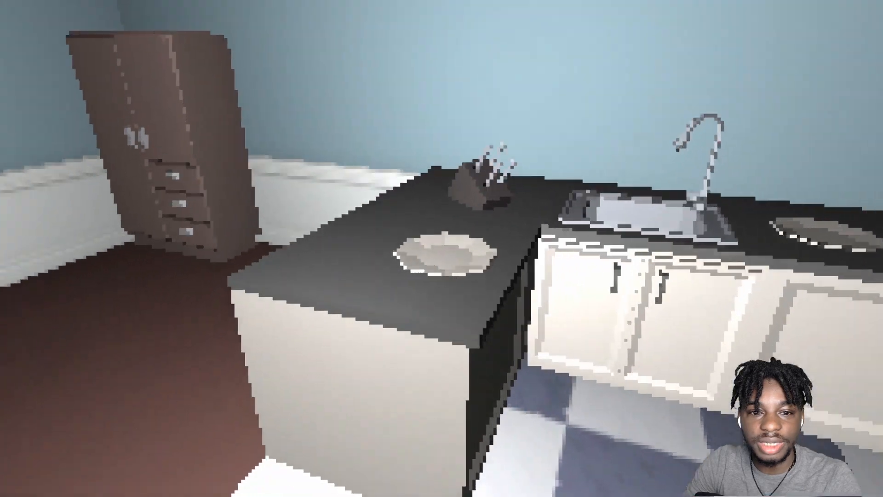
mouse_move(441, 248)
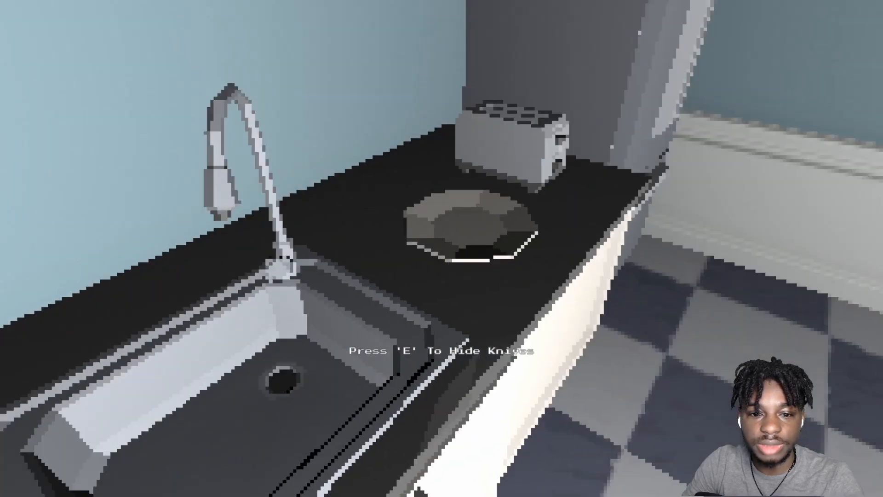
mouse_move(441, 248)
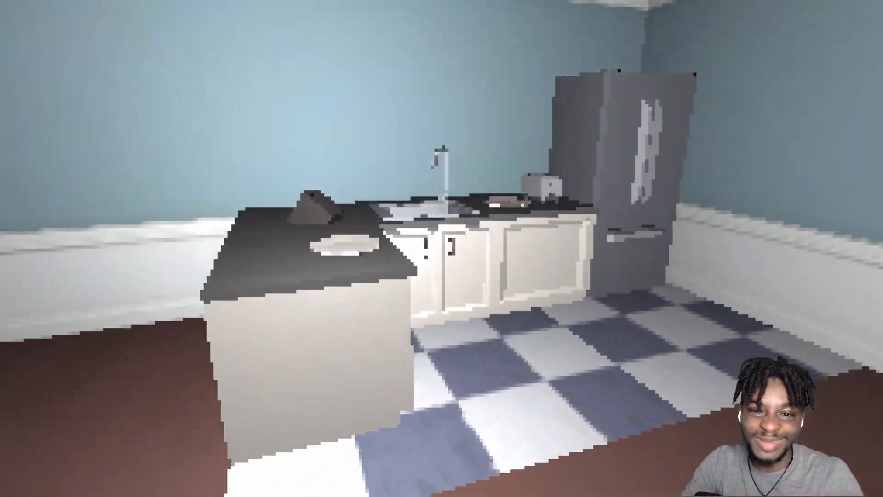
mouse_move(441, 248)
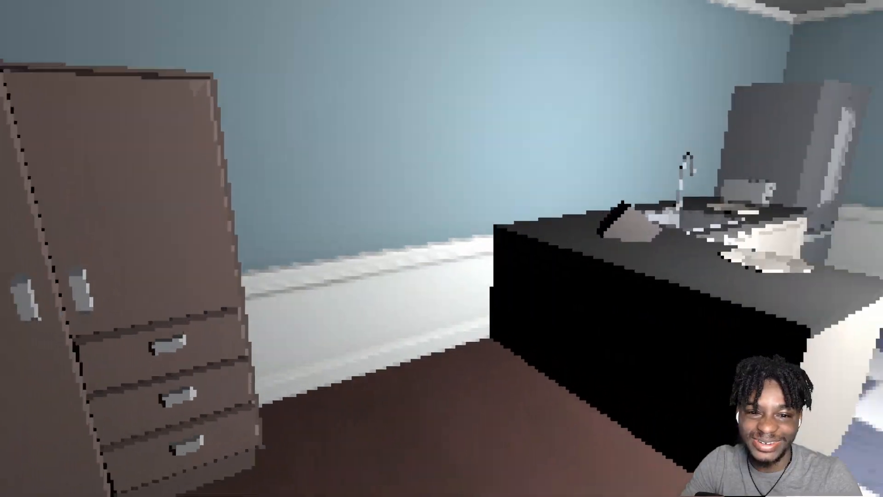
mouse_move(441, 248)
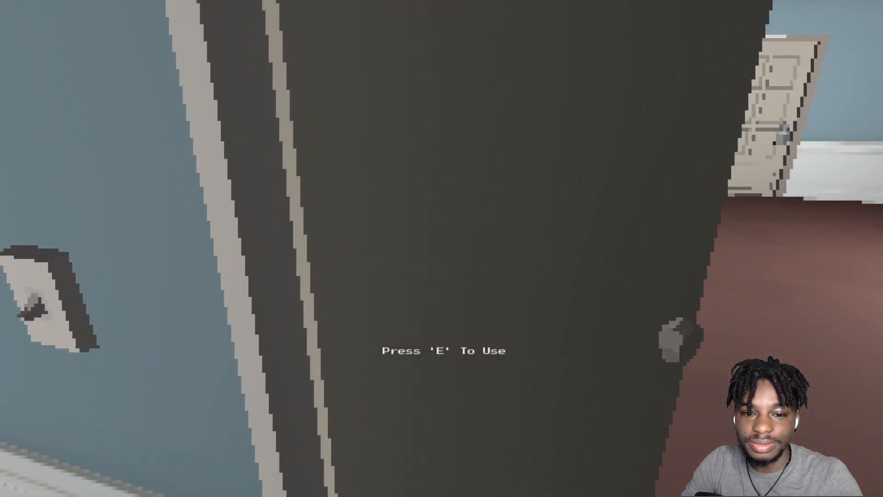
key("e")
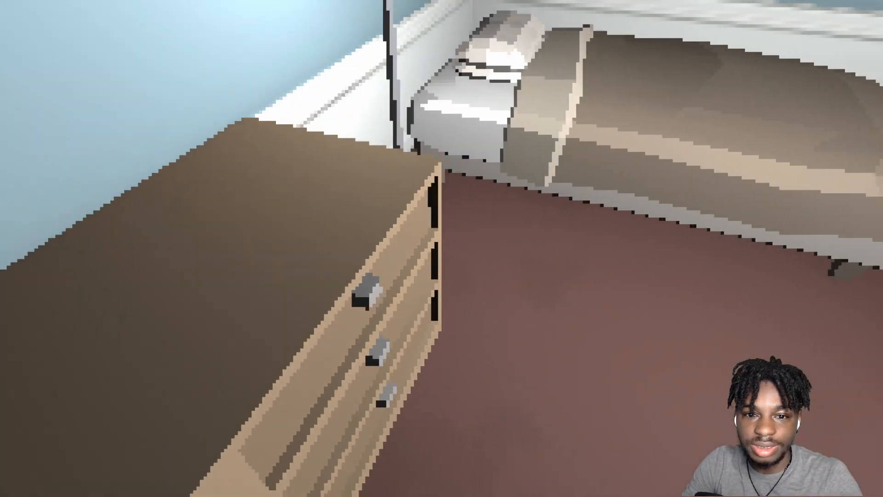
mouse_move(441, 248)
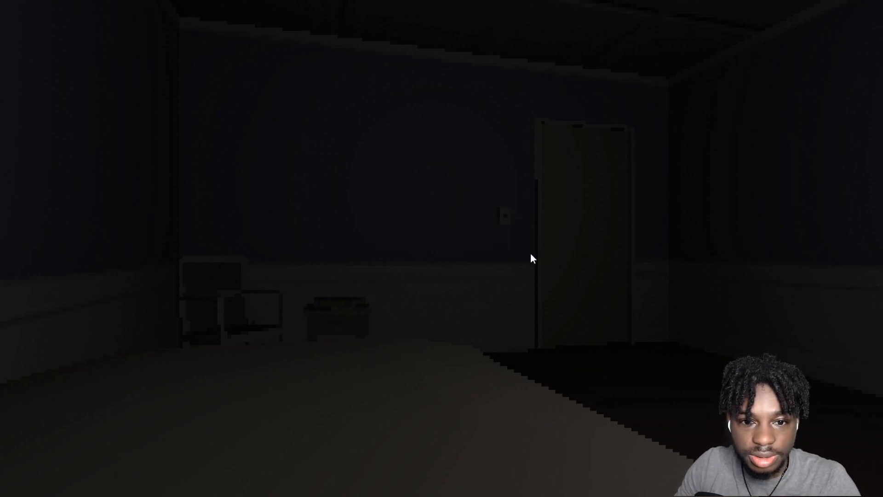
mouse_move(580, 271)
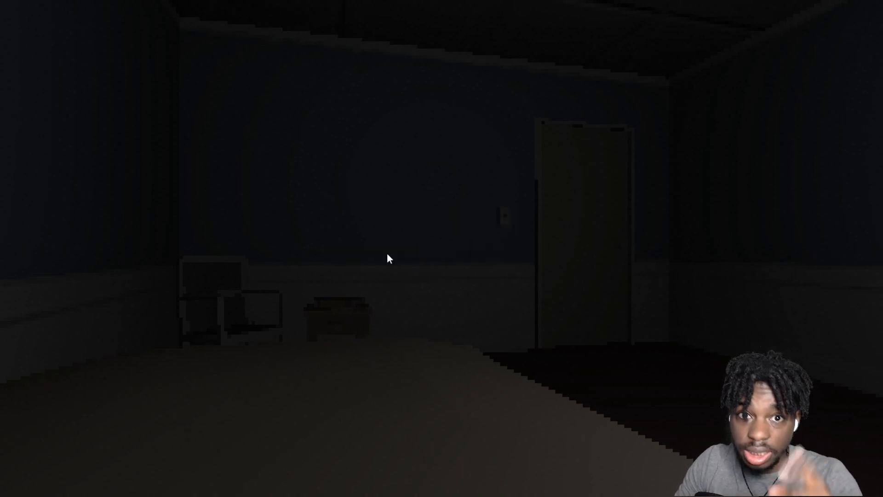
mouse_move(426, 256)
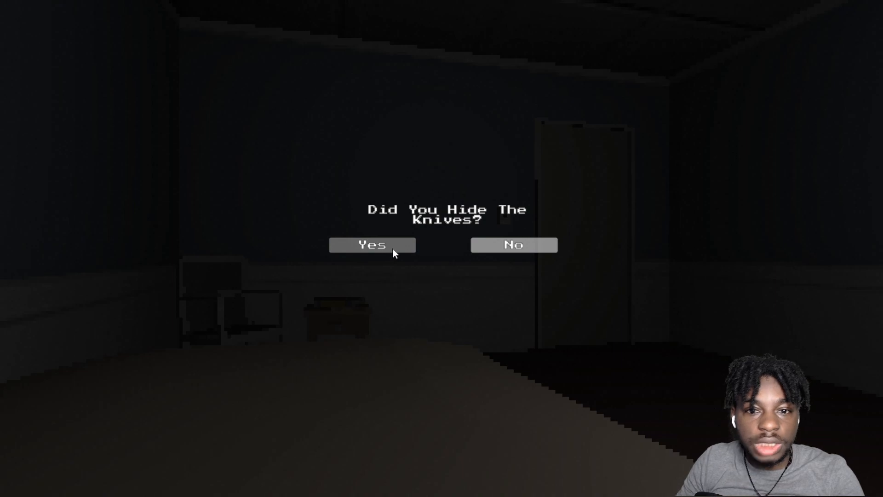
- Answer Yes to 'Did You Hide The Knives?' and earn the 'Well Done!' result
left_click(371, 245)
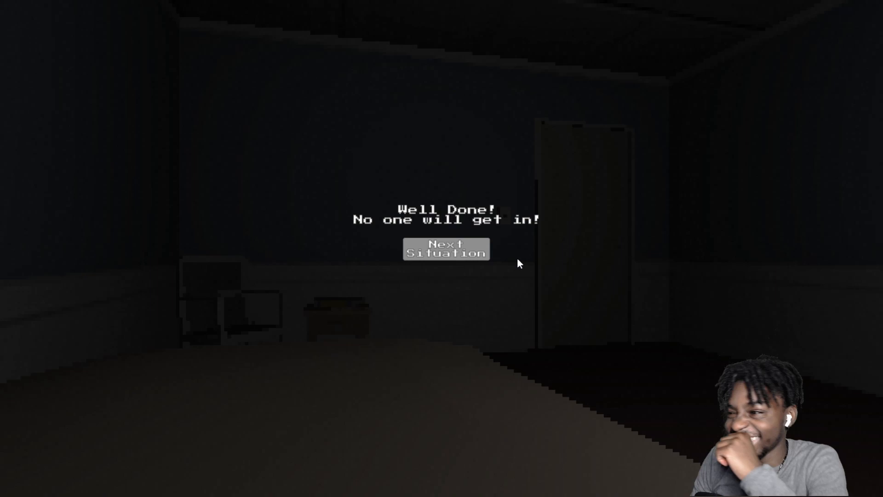
mouse_move(504, 264)
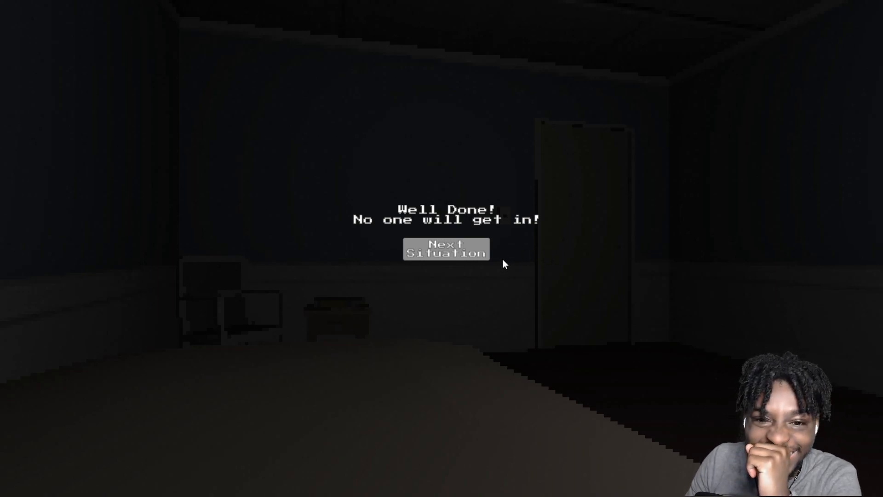
mouse_move(481, 254)
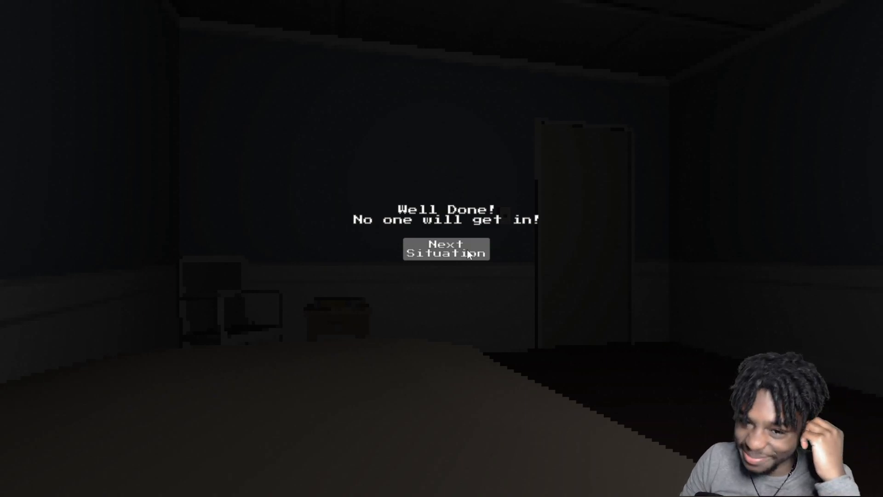
- Move on to the next situation and head into the living room
left_click(445, 250)
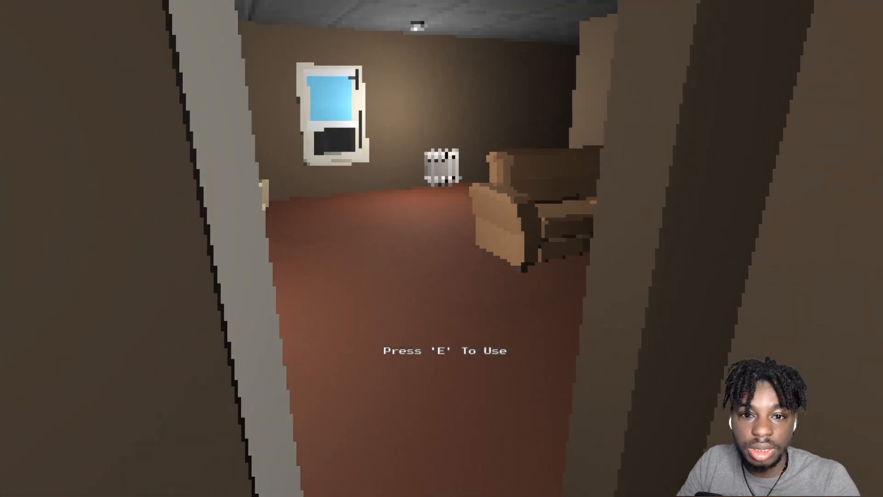
key("w")
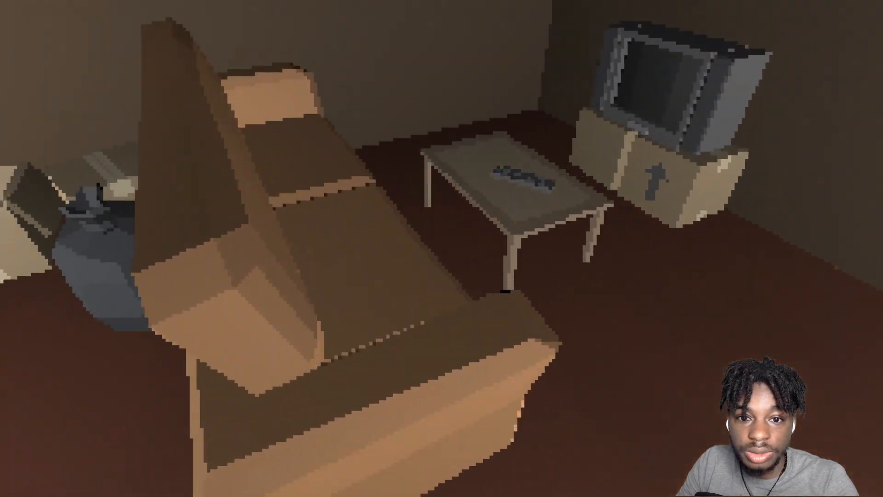
mouse_move(441, 249)
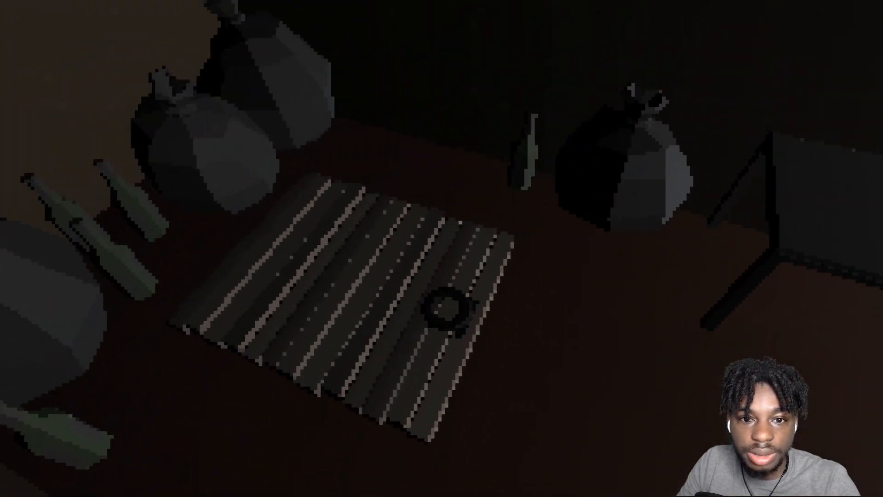
mouse_move(442, 248)
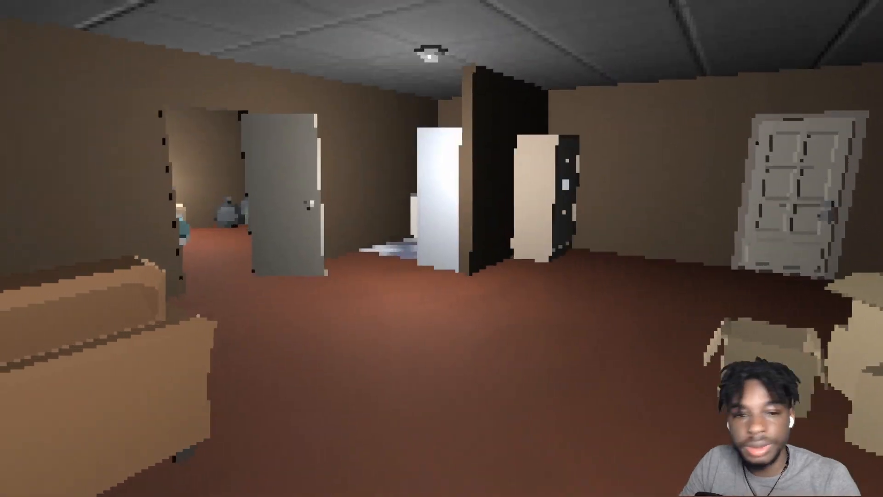
mouse_move(441, 248)
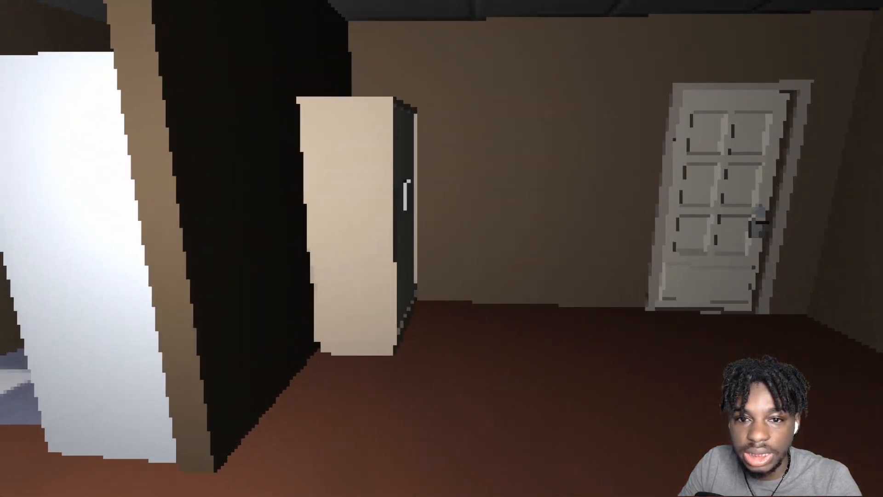
mouse_move(441, 248)
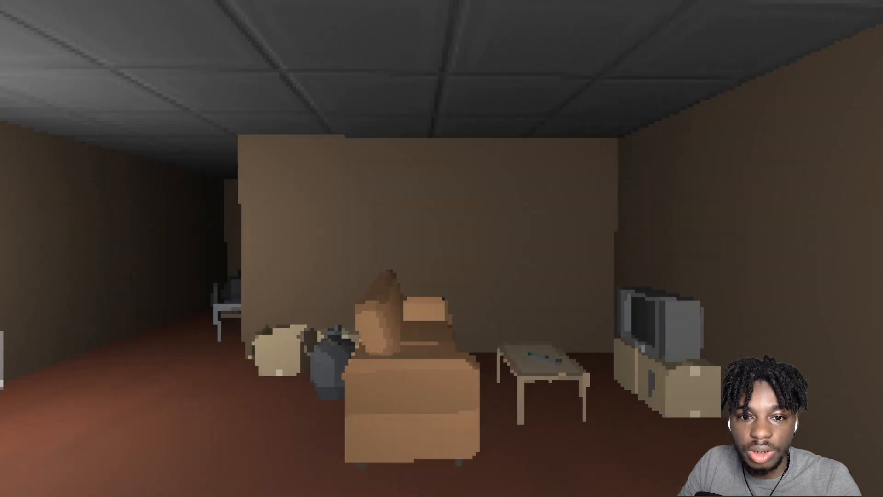
mouse_move(441, 248)
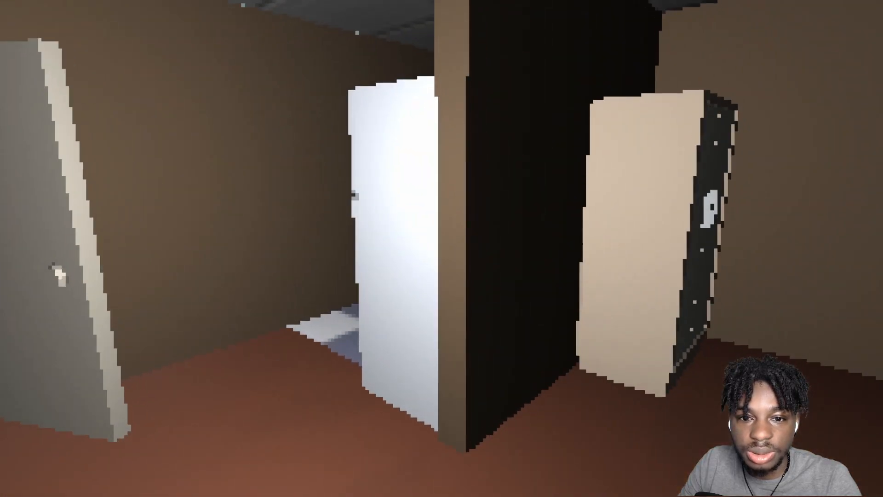
mouse_move(441, 248)
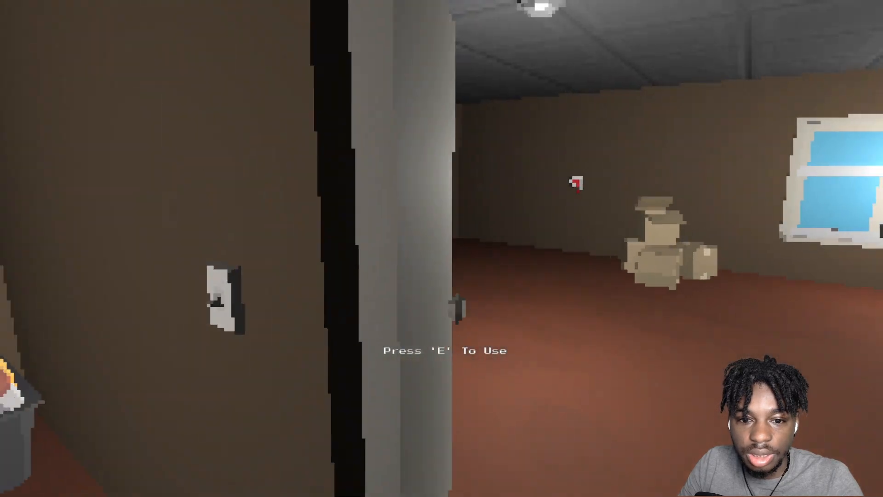
mouse_move(442, 248)
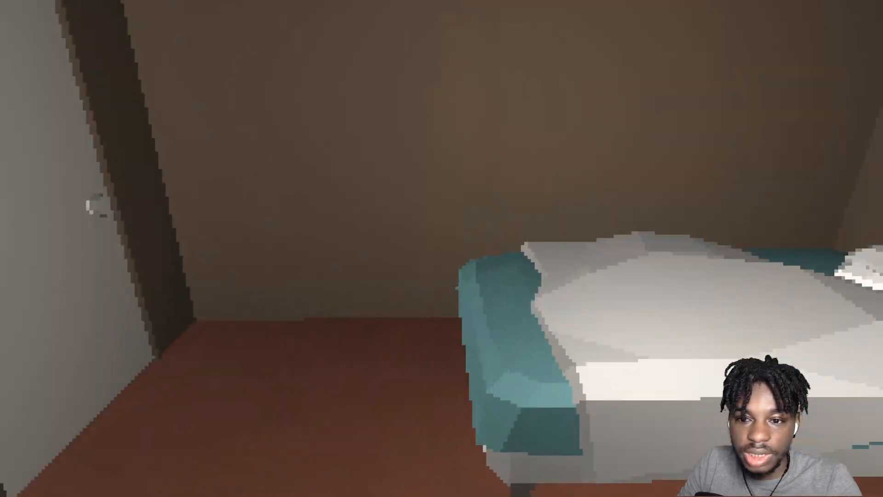
mouse_move(442, 248)
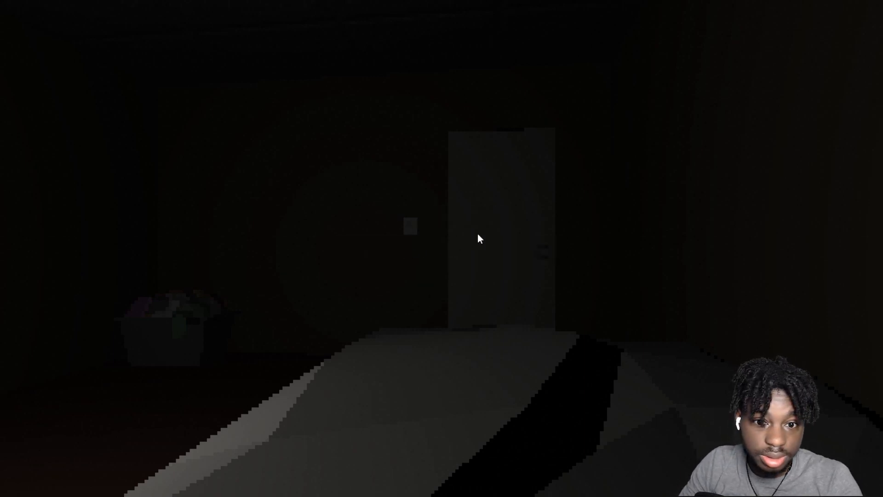
- End the night, confirm sleep for a 'Good.' verdict, and advance to the next situation
left_click(501, 225)
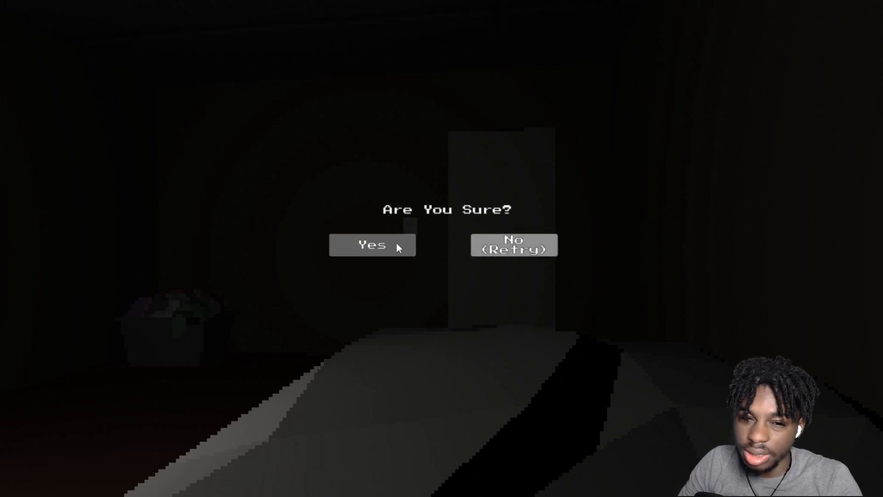
left_click(371, 246)
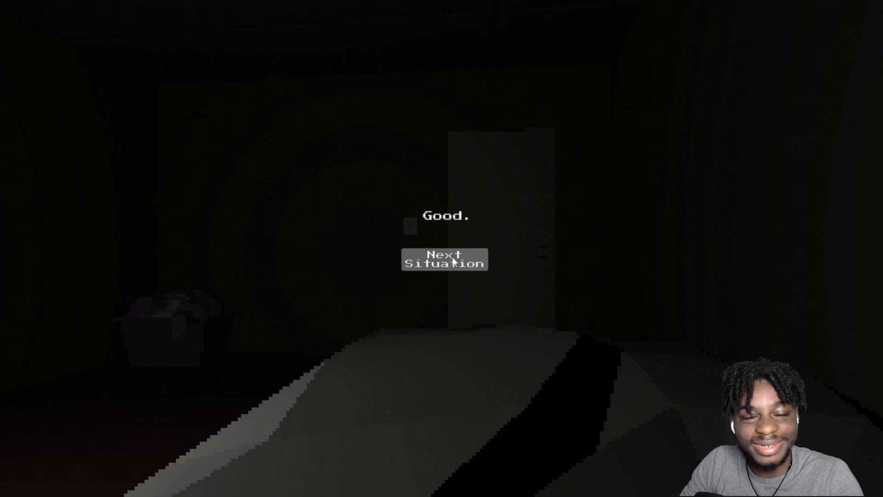
left_click(444, 260)
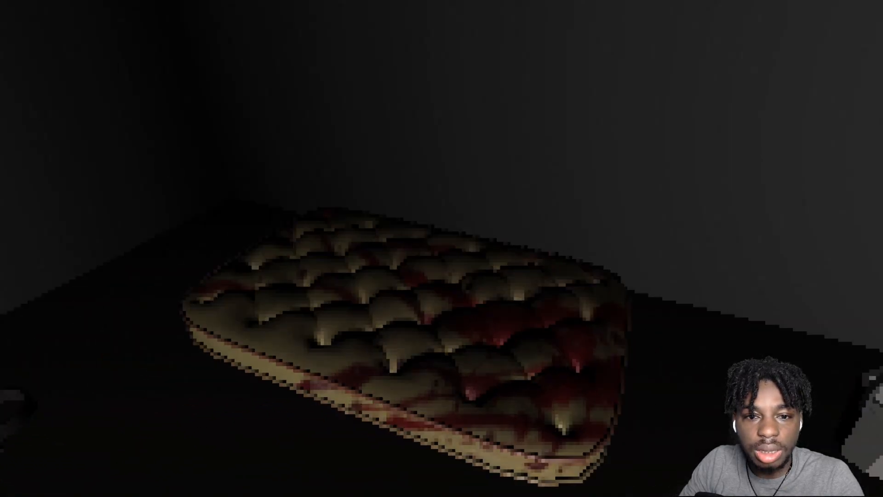
mouse_move(442, 248)
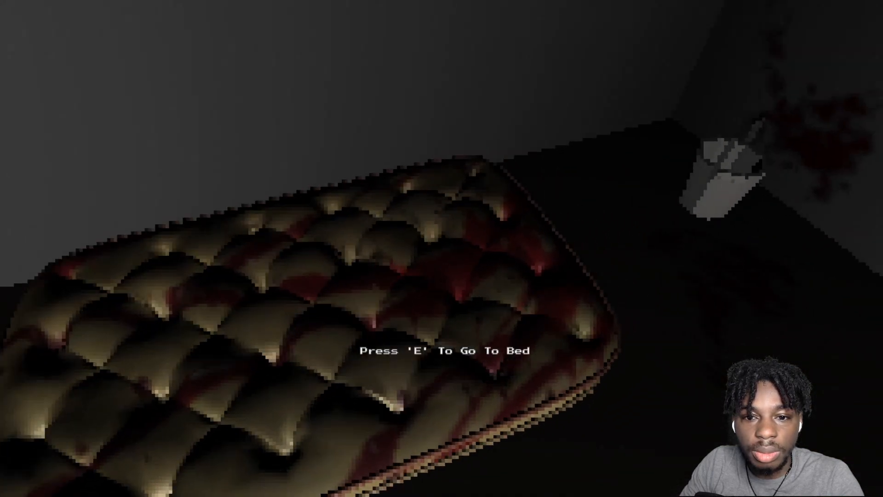
- Try to lie down on the blood-stained mattress in the dark house
key("e")
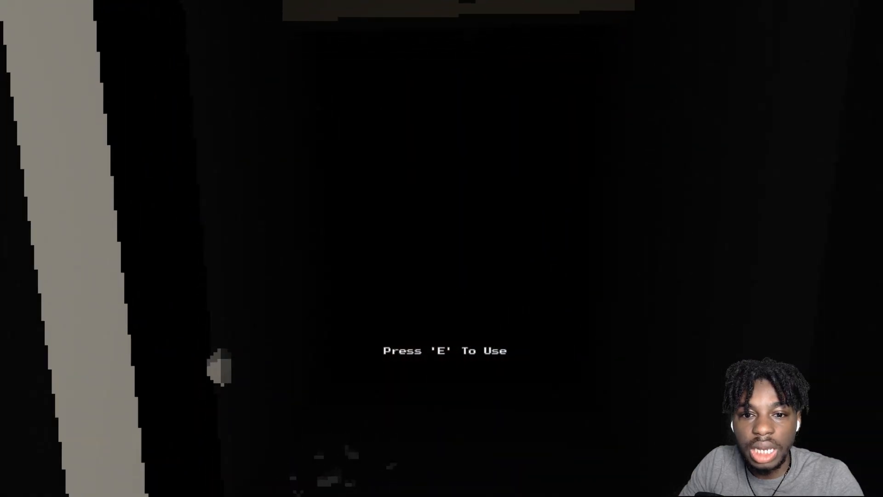
- Go through the door out into the dark rooms of the house
key("e")
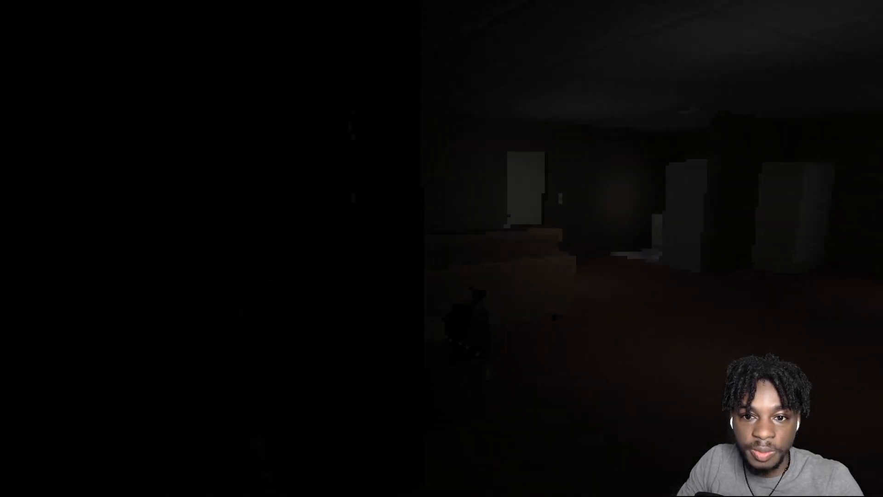
mouse_move(441, 248)
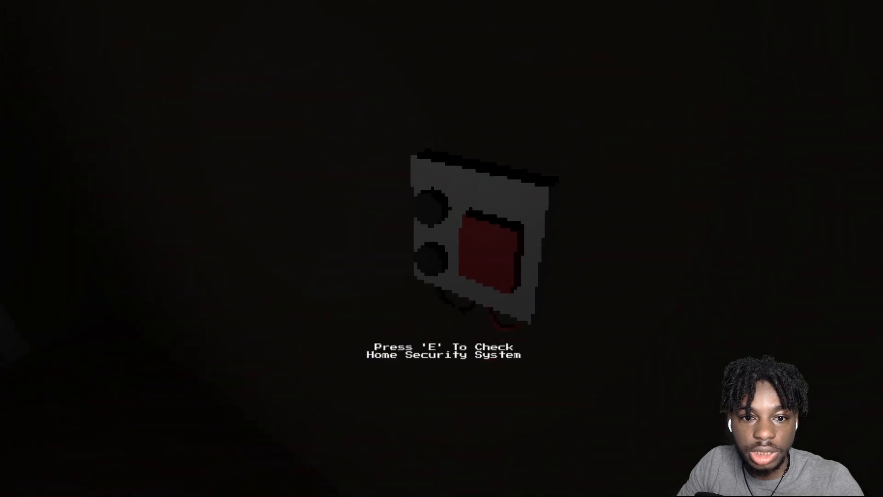
- Check the Home Security System panel and learn there's no way out
key("e")
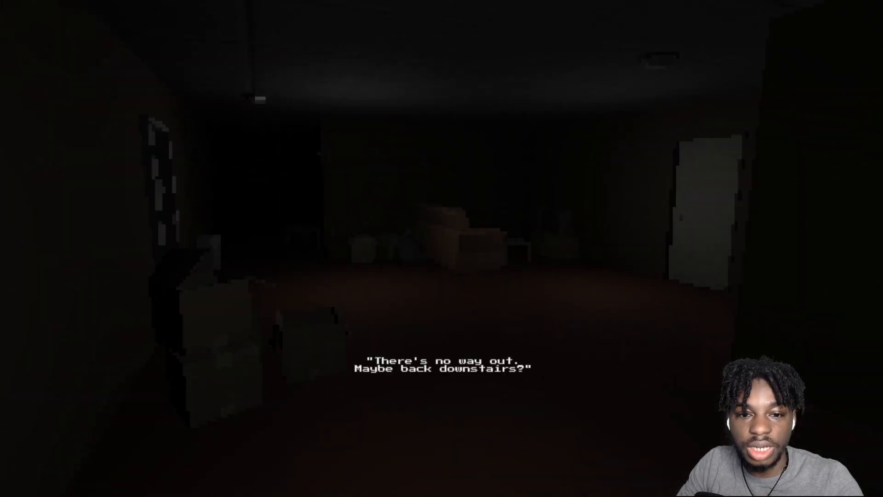
mouse_move(442, 249)
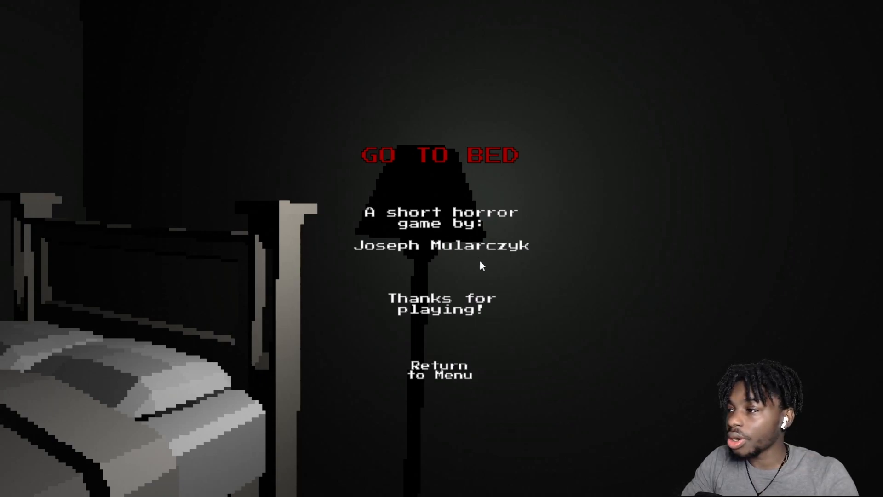
mouse_move(581, 262)
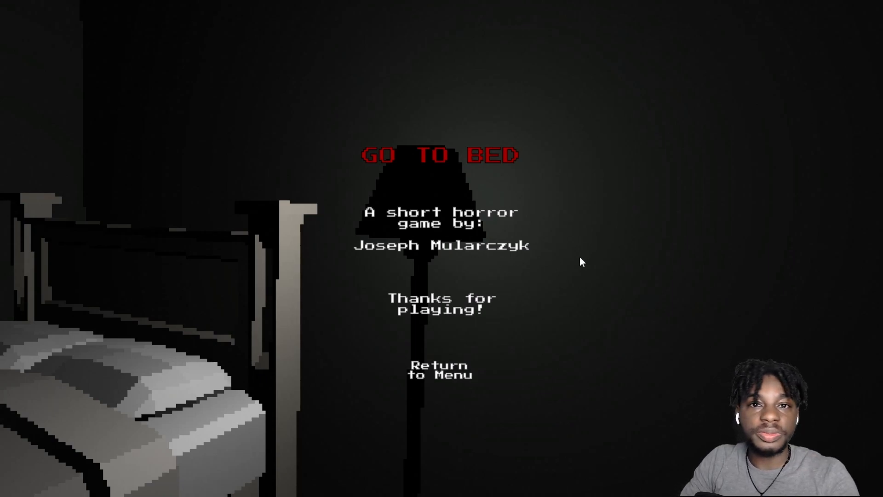
mouse_move(660, 252)
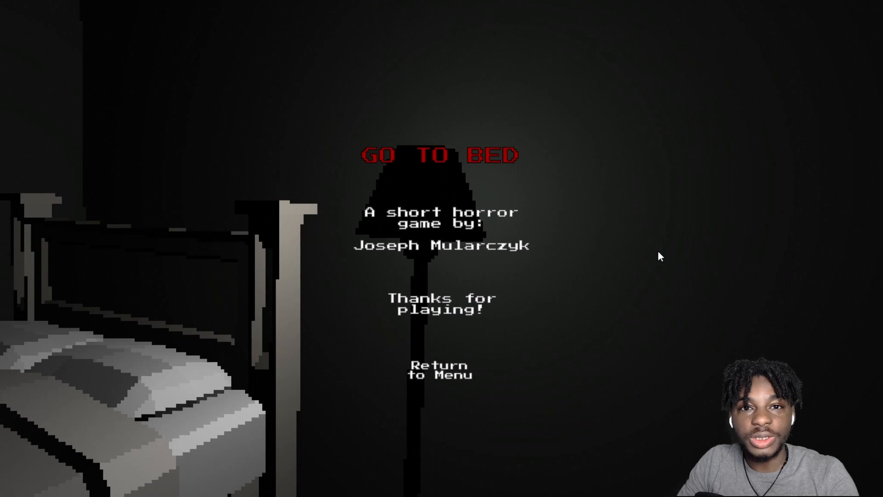
mouse_move(584, 278)
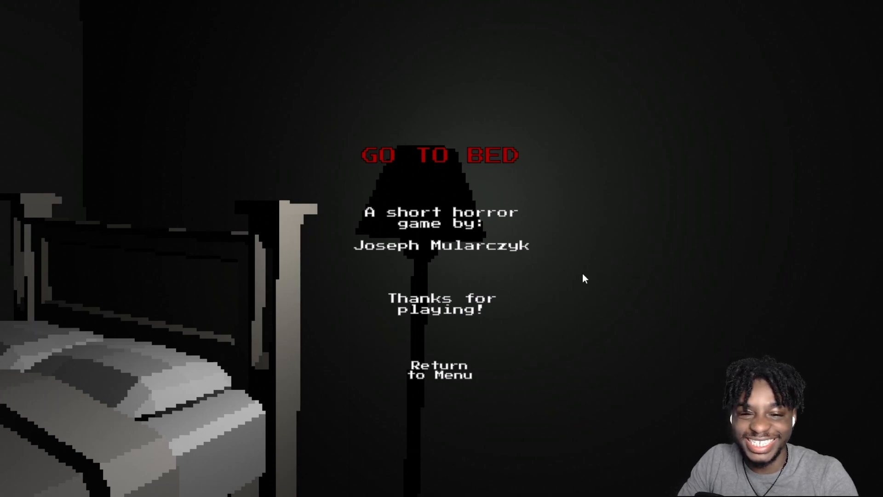
mouse_move(573, 272)
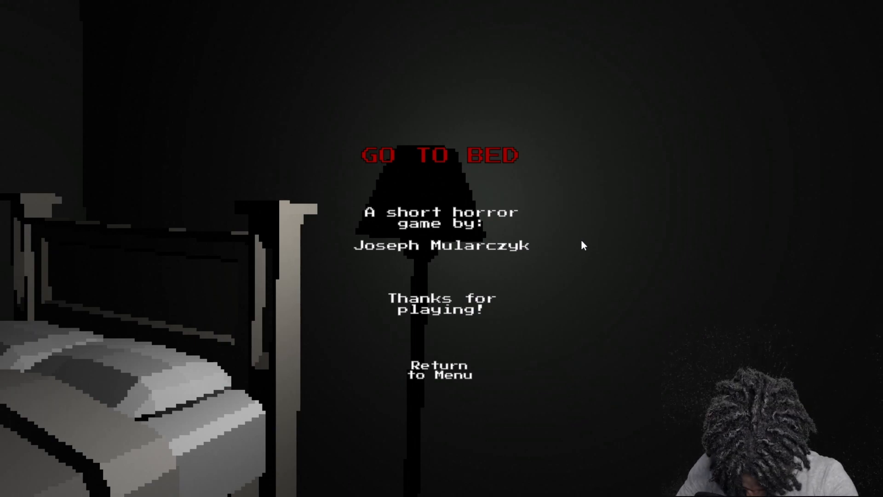
mouse_move(597, 243)
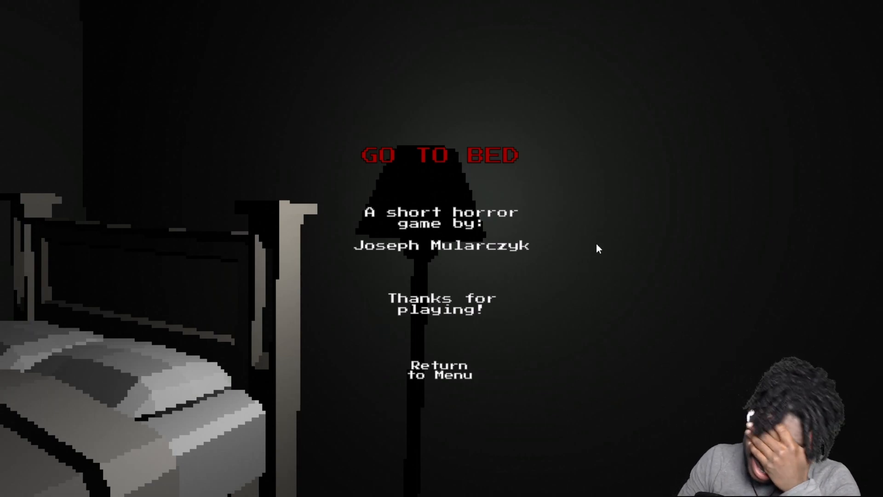
mouse_move(597, 259)
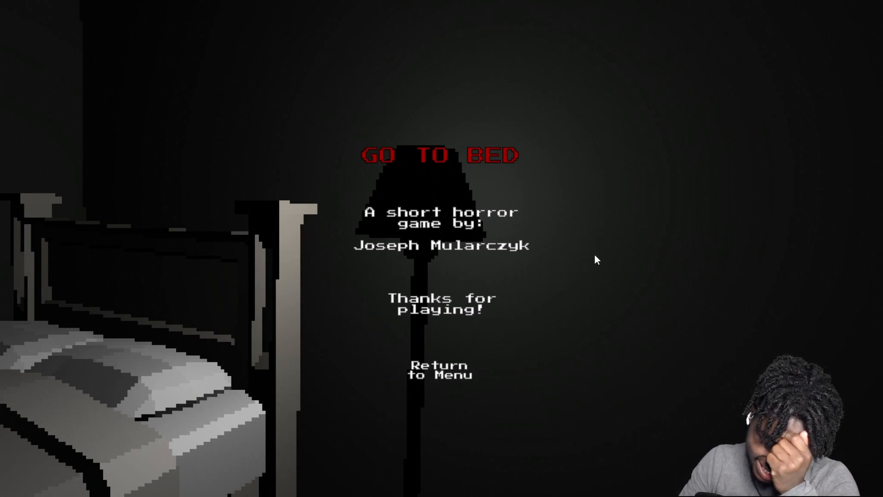
mouse_move(599, 255)
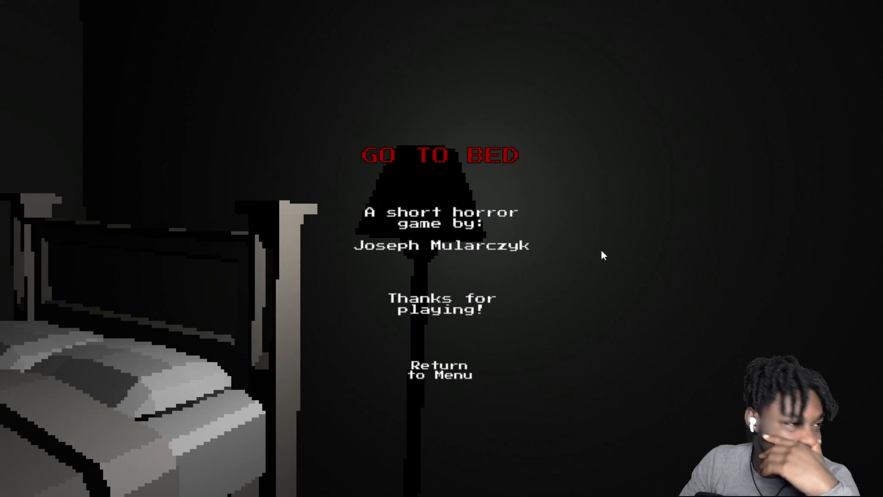
mouse_move(607, 246)
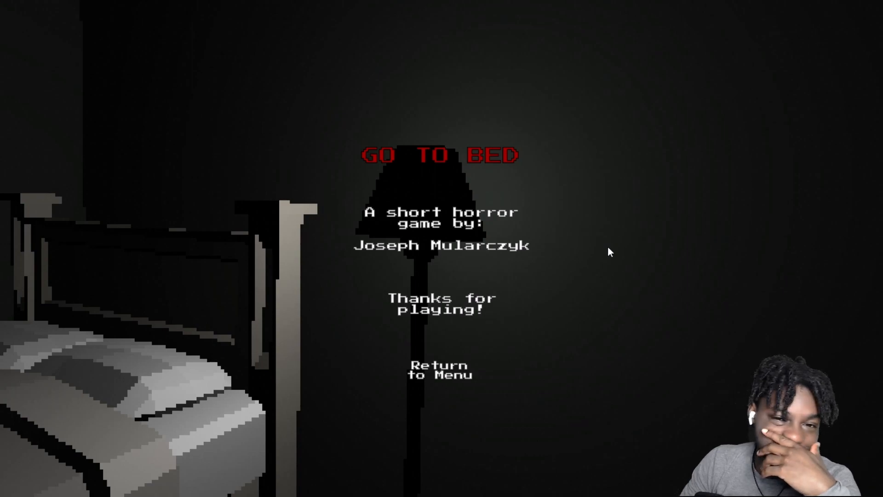
mouse_move(603, 243)
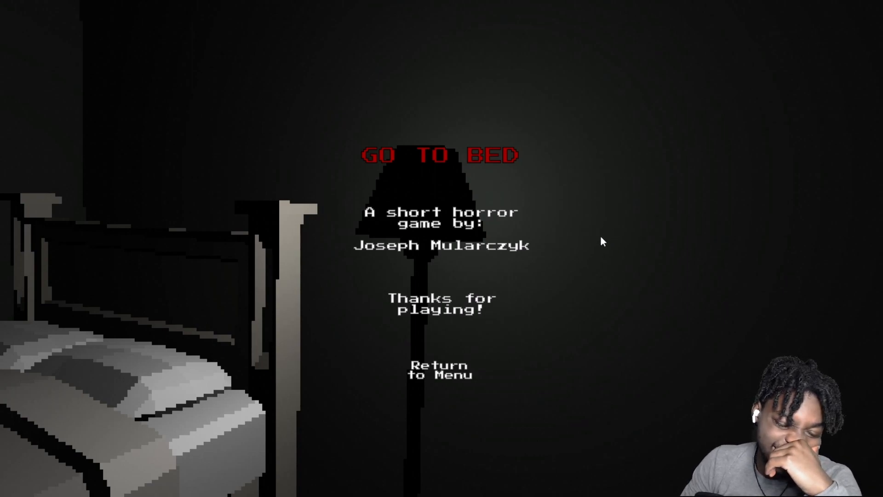